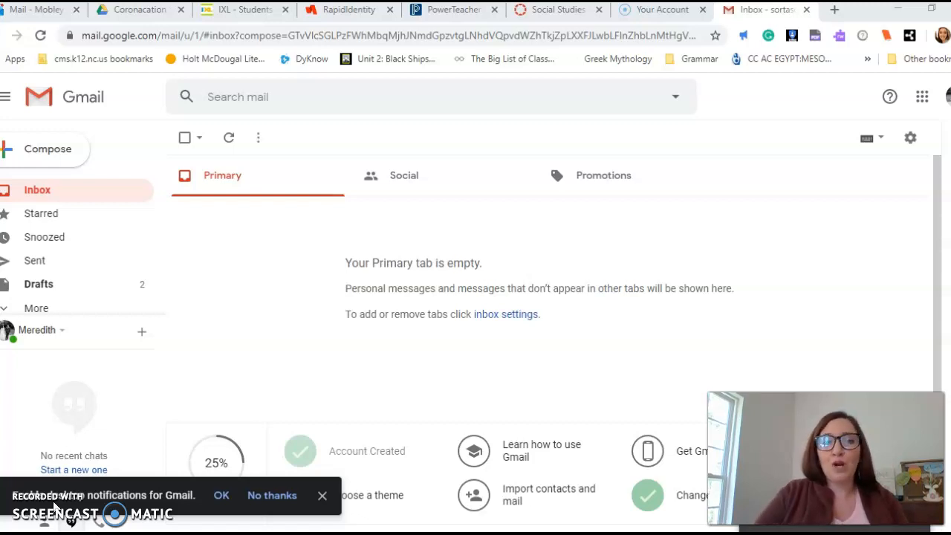
pyautogui.moveTo(395, 361)
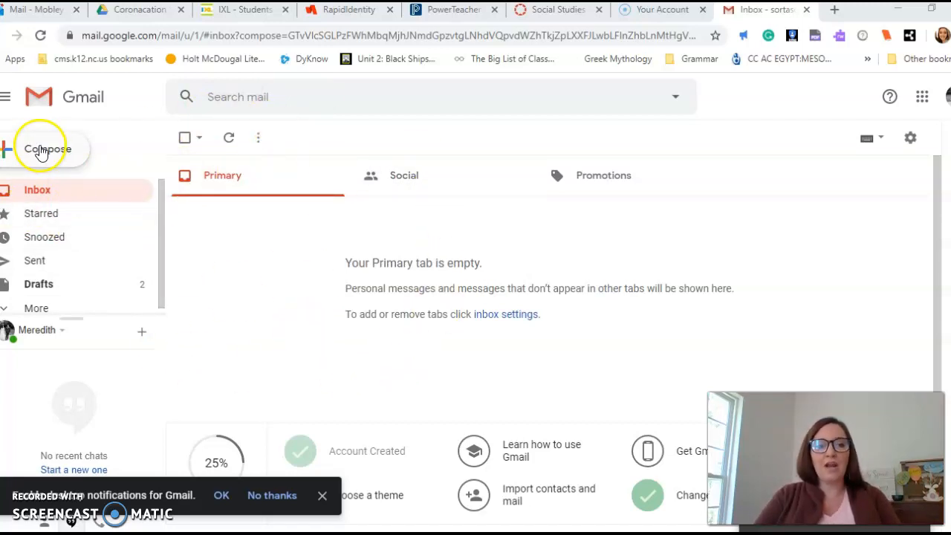
# Start a new message, expand it to full screen, and dismiss the tip
pyautogui.click(47, 148)
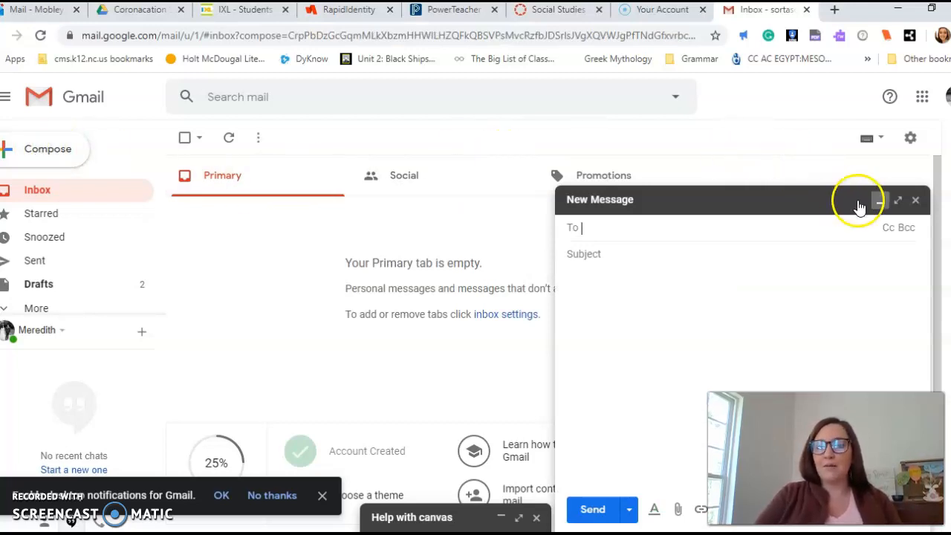
pyautogui.click(898, 200)
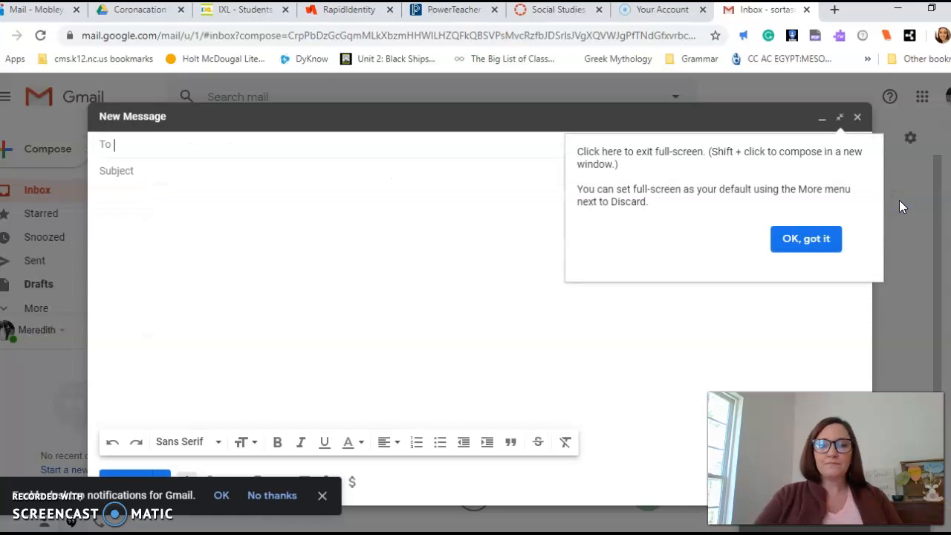
pyautogui.click(805, 239)
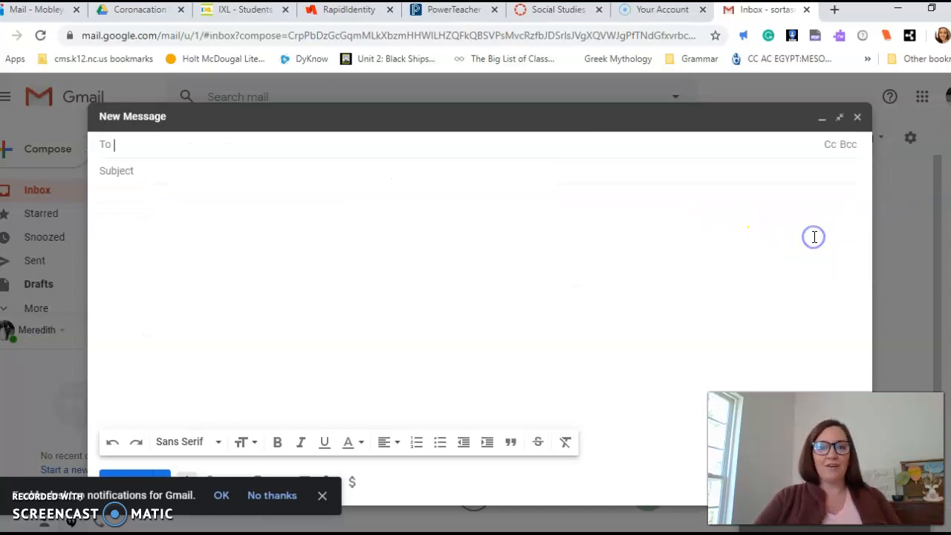
pyautogui.click(115, 144)
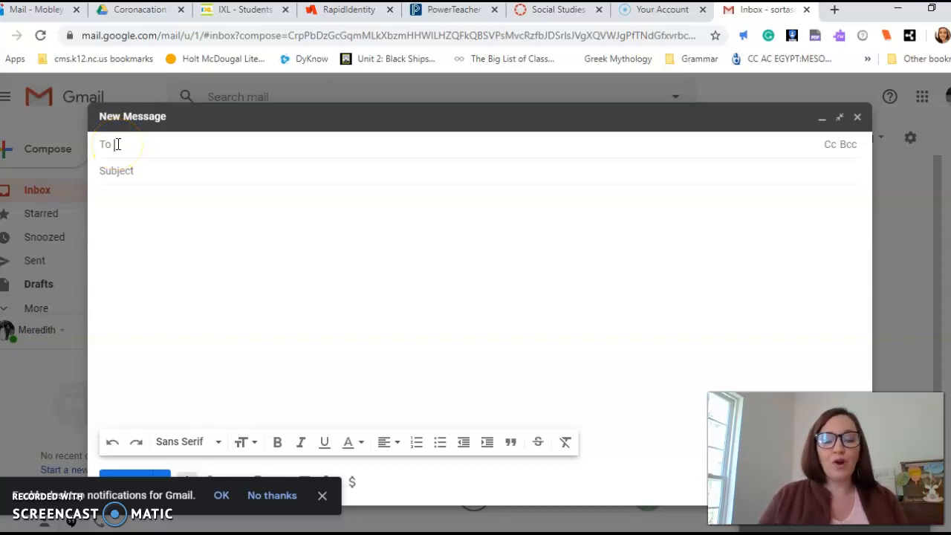
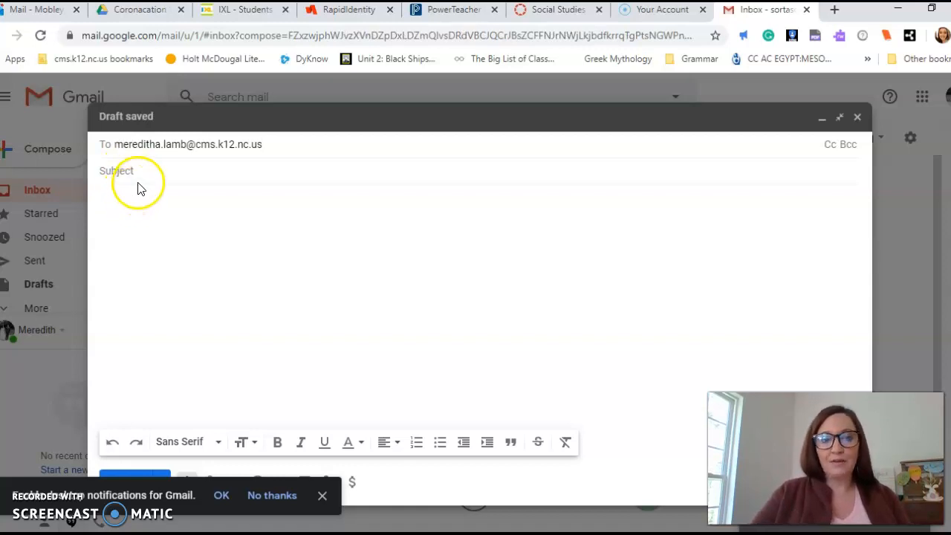
# Enter the teacher's cms.k12.us school address as the recipient
pyautogui.click(134, 171)
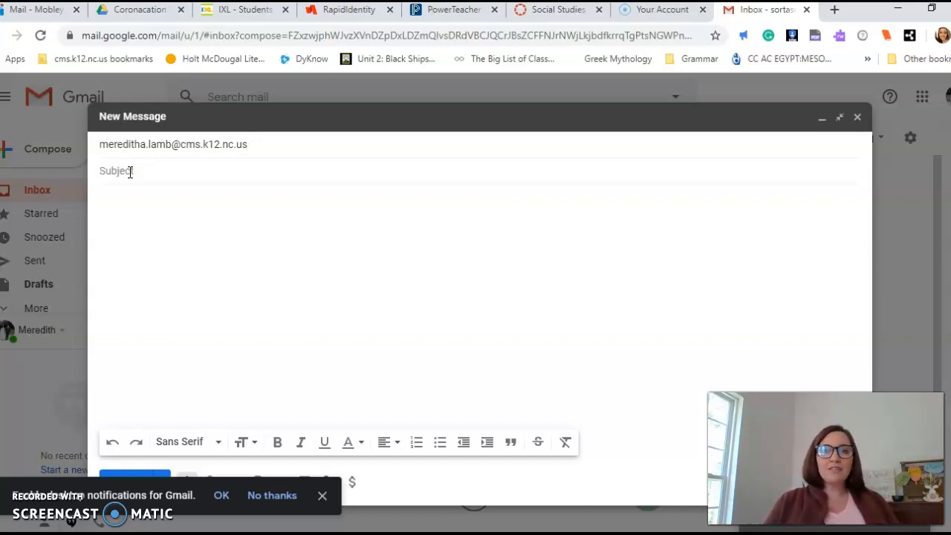
pyautogui.click(130, 171)
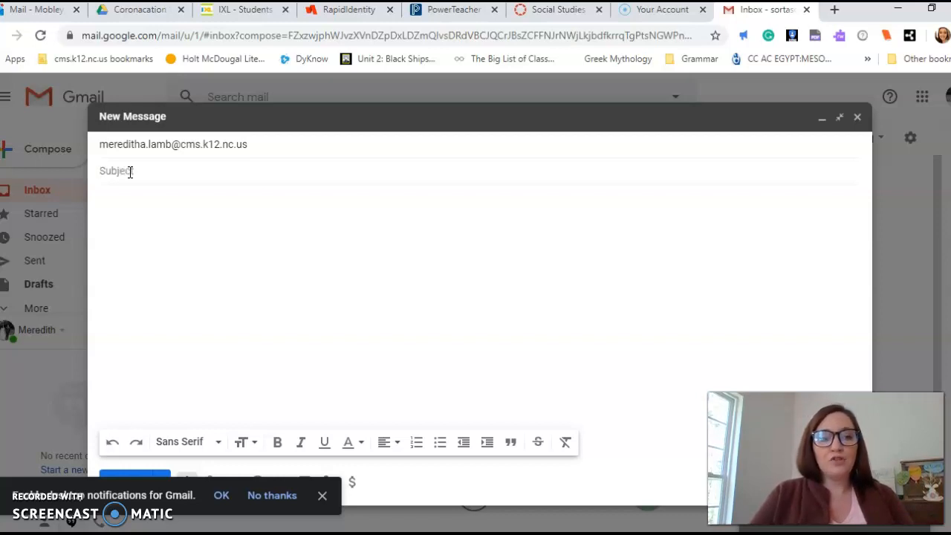
# Enter 'Greek Contributions Assignment' as the subject line
pyautogui.write('Greek Contributions A')
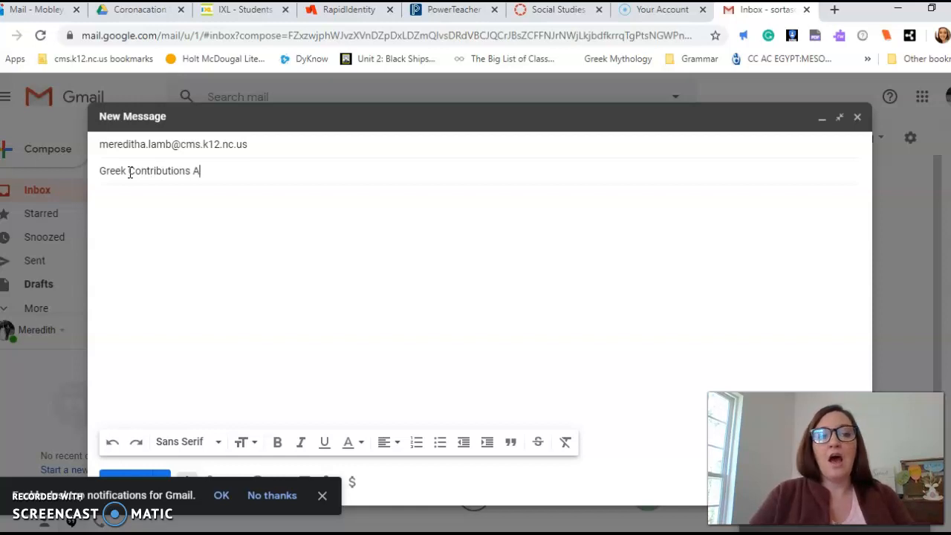
pyautogui.write('ssignment')
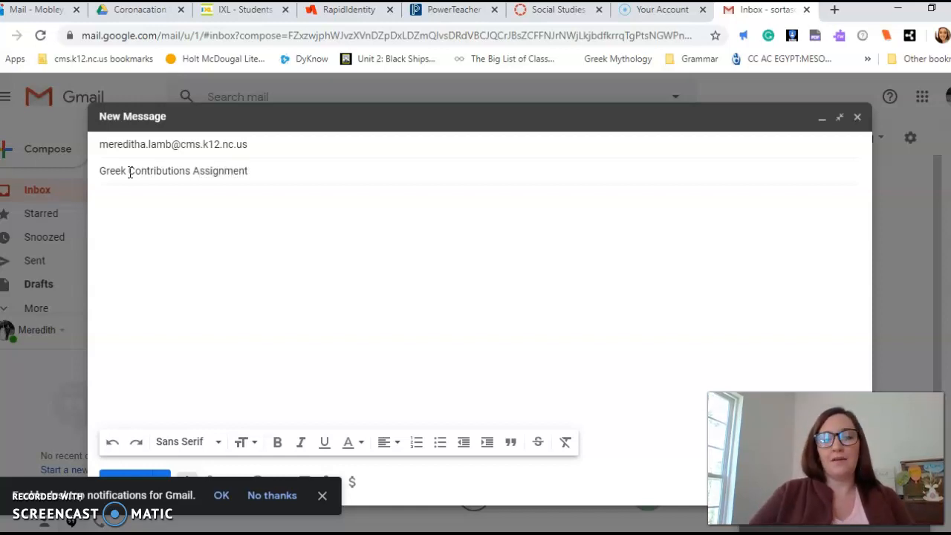
pyautogui.click(130, 216)
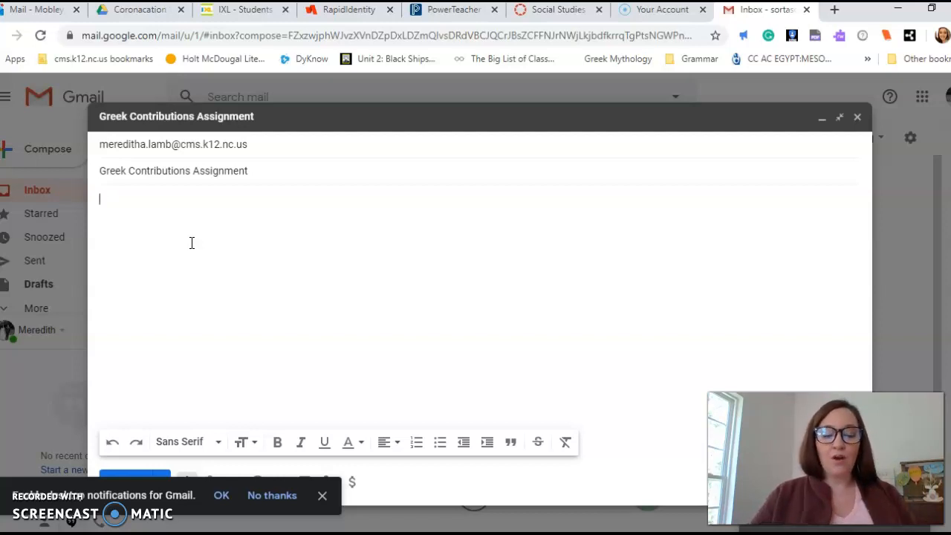
# Write the greeting 'Hey Mrs. Mobley,' at the top of the body
pyautogui.write('Hey Mrs')
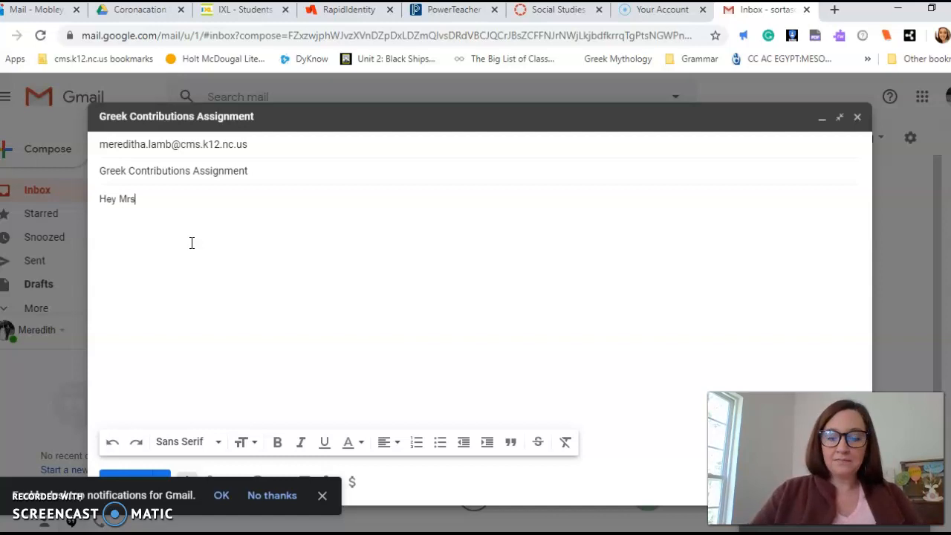
pyautogui.write('. Mobley,')
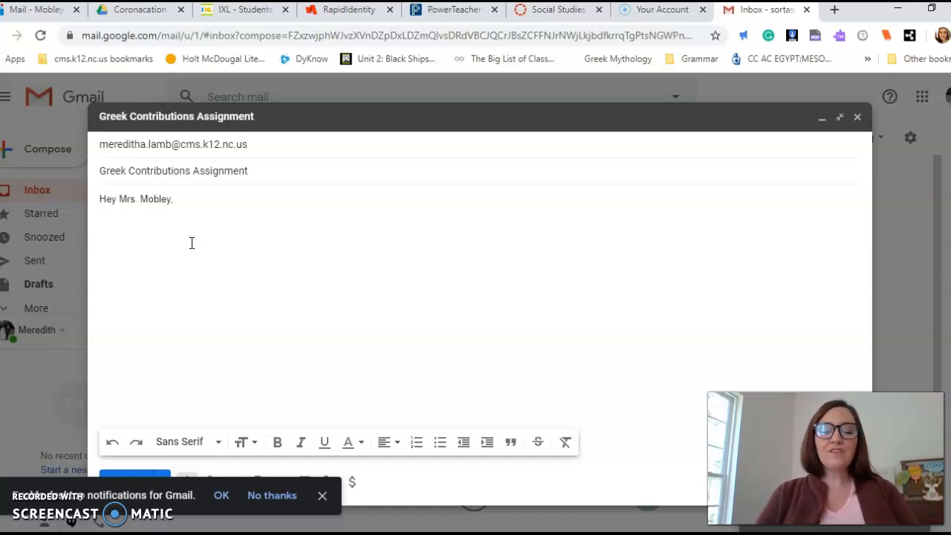
# Ask whether replying to someone's Greek Contributions post means just clicking the reply arrow
pyautogui.write('I am a little conf')
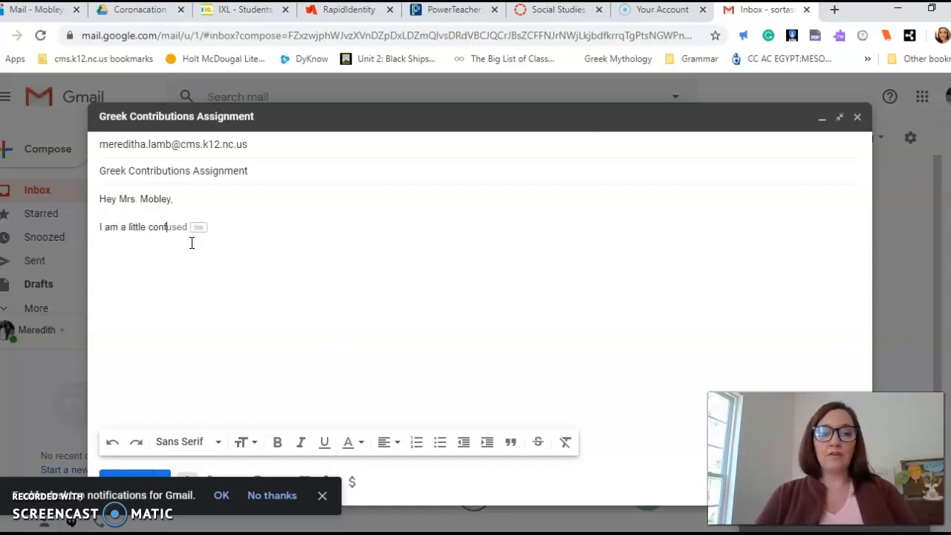
pyautogui.write('about how to respond to')
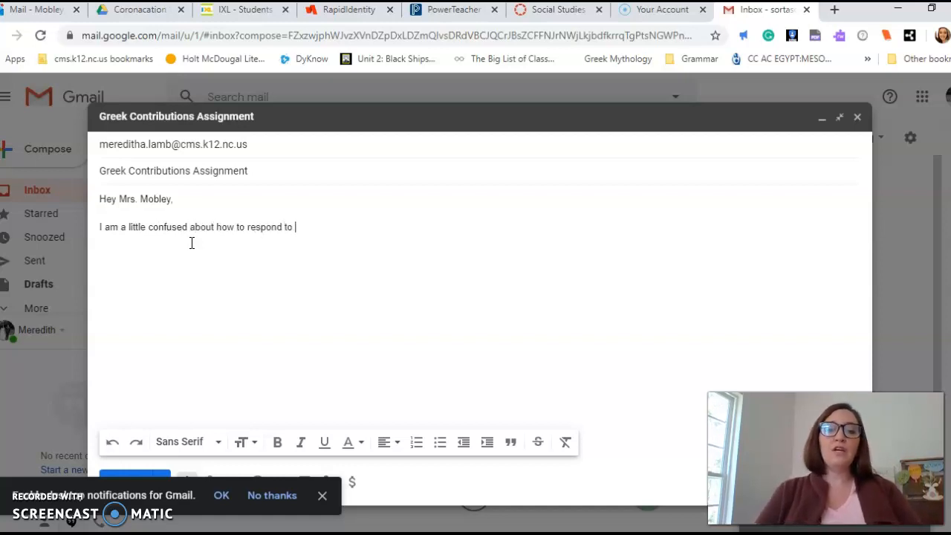
pyautogui.write("someone's")
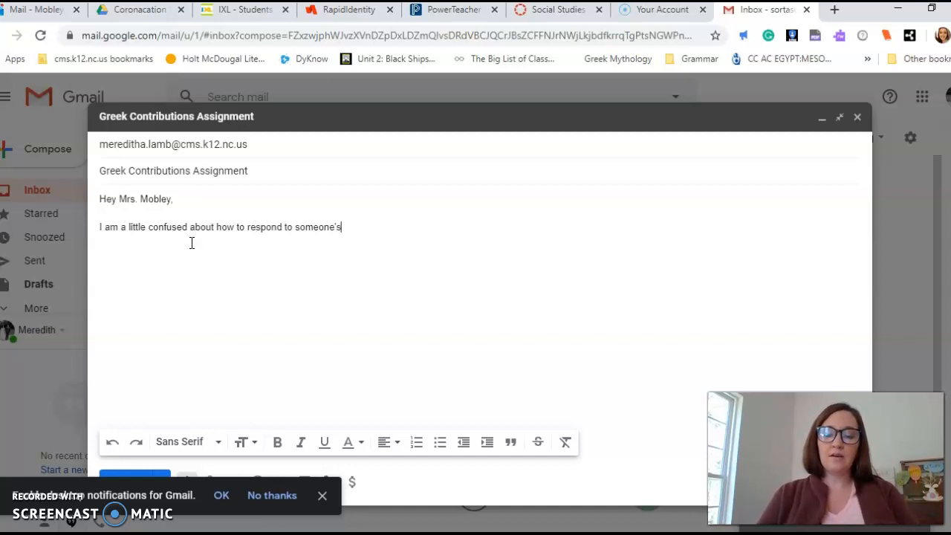
pyautogui.write('post for th')
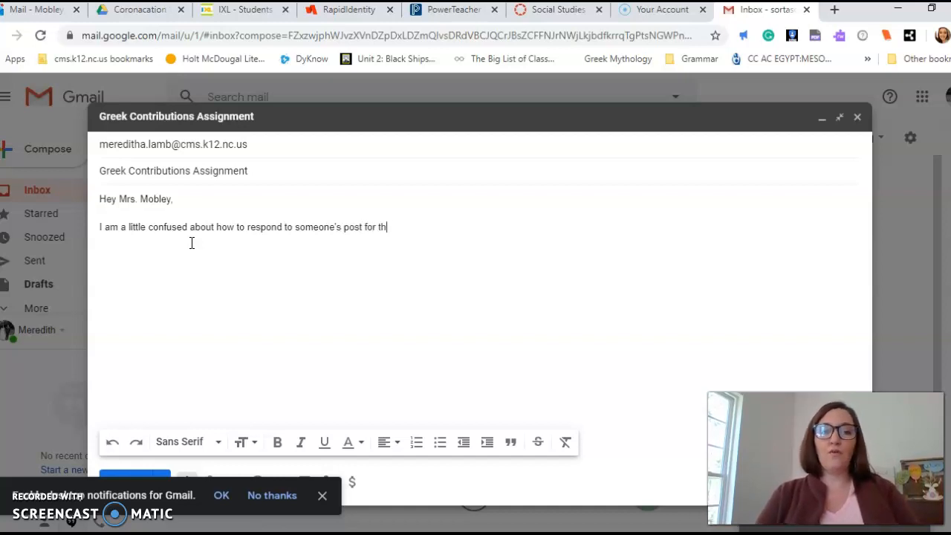
pyautogui.write('e Greek Co')
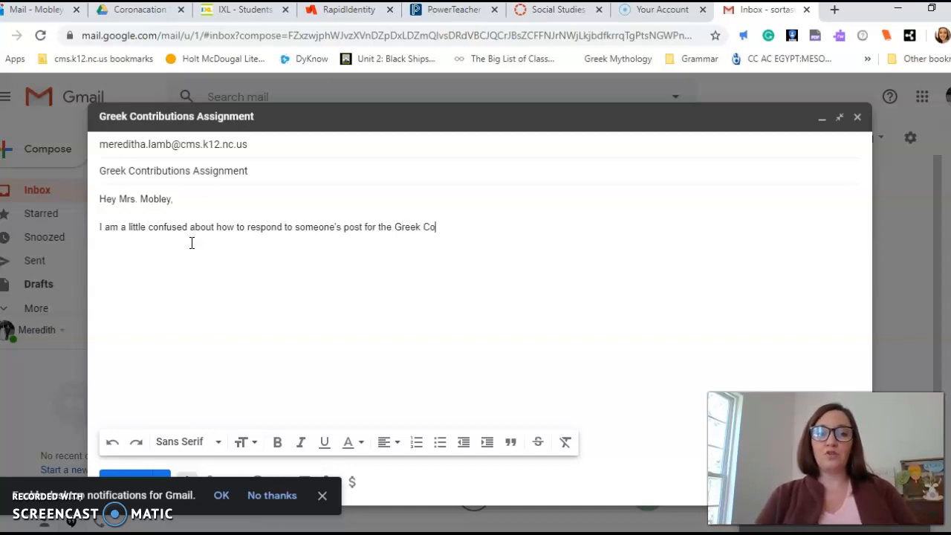
pyautogui.write('ntributions ads')
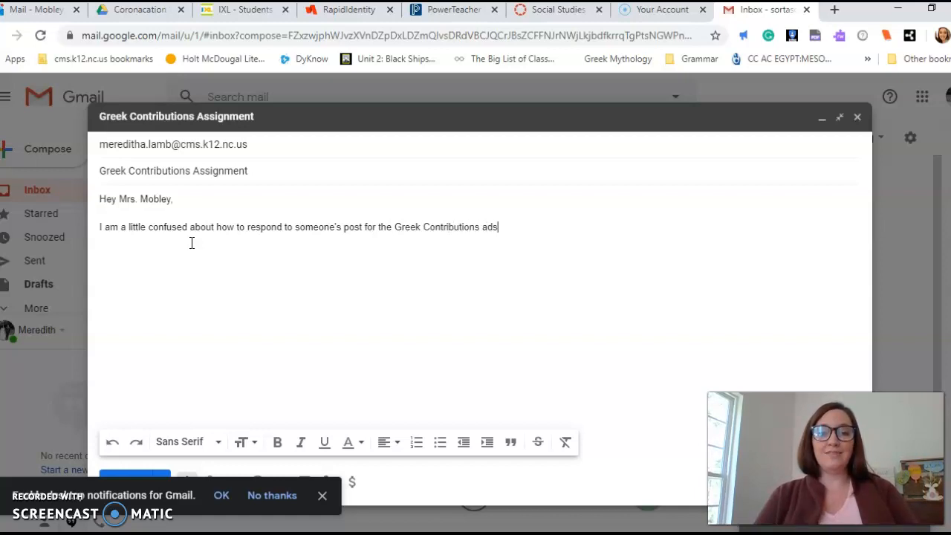
pyautogui.write('assignment')
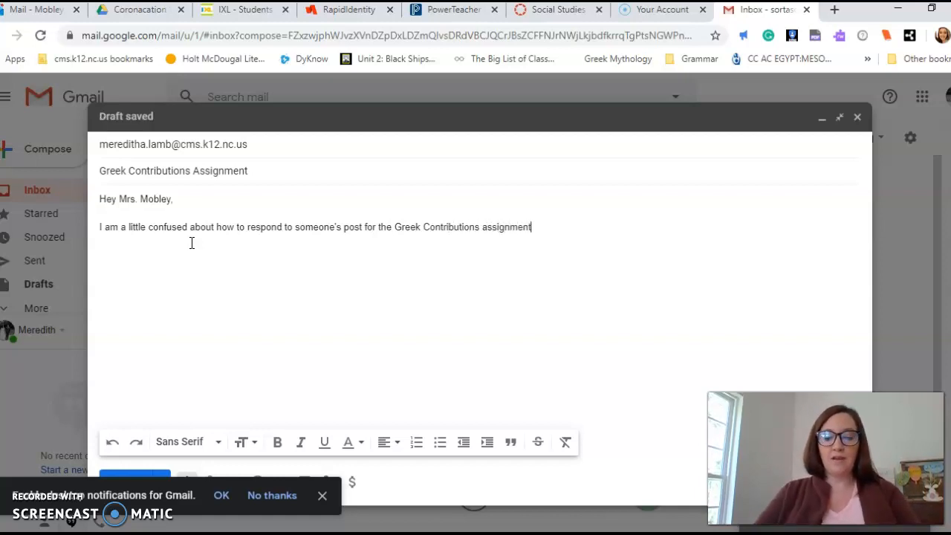
pyautogui.write('.')
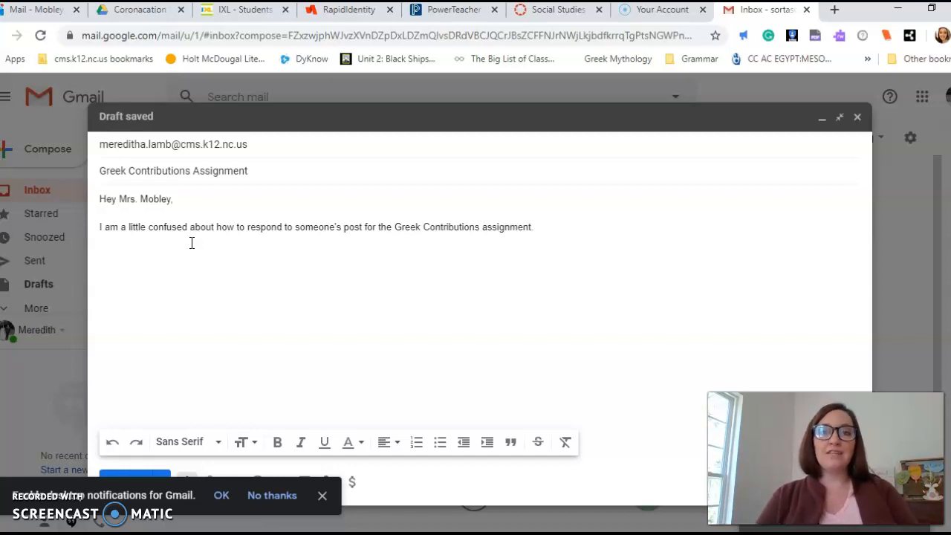
pyautogui.write('Do I just click on the reply arrow under what they posted')
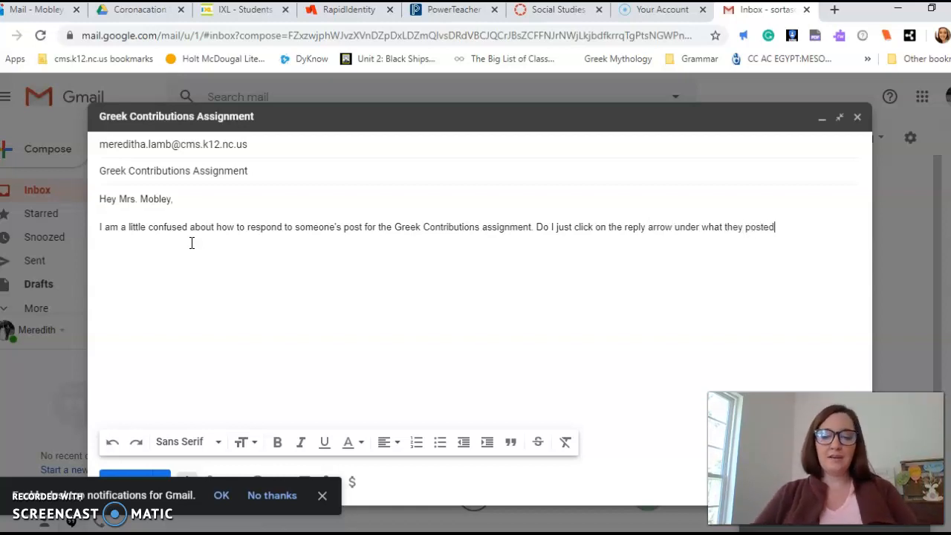
pyautogui.write('?')
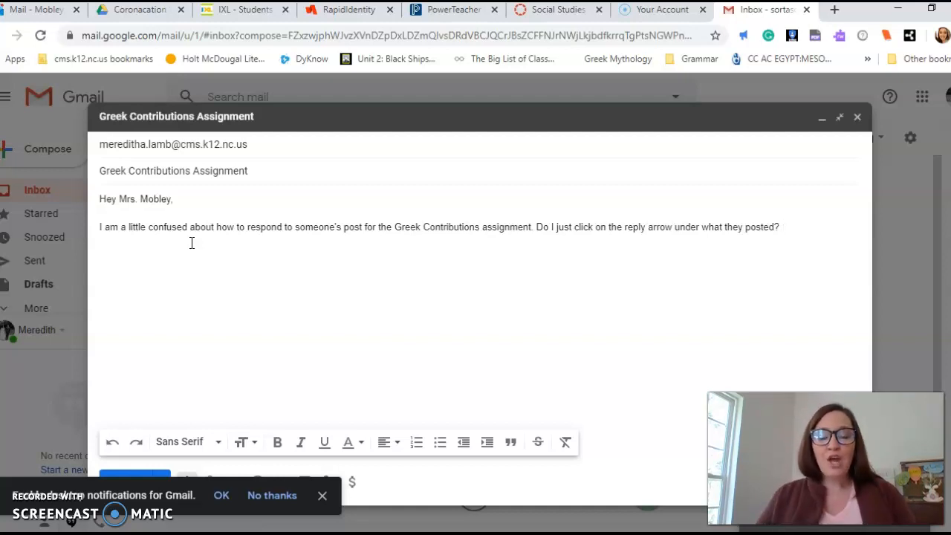
# Add a second question asking whether to reply to a classmate or anyone
pyautogui.write('Also, do I hav')
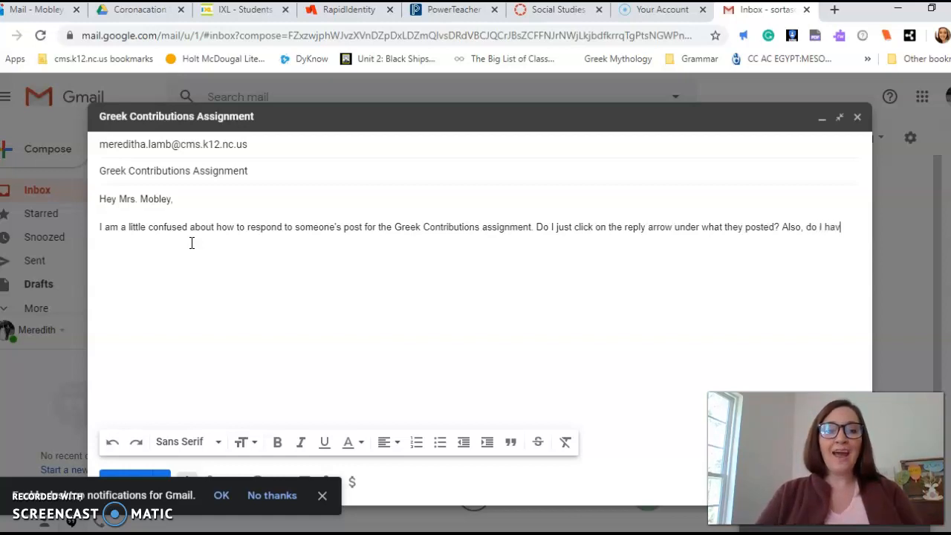
pyautogui.write('e to post on')
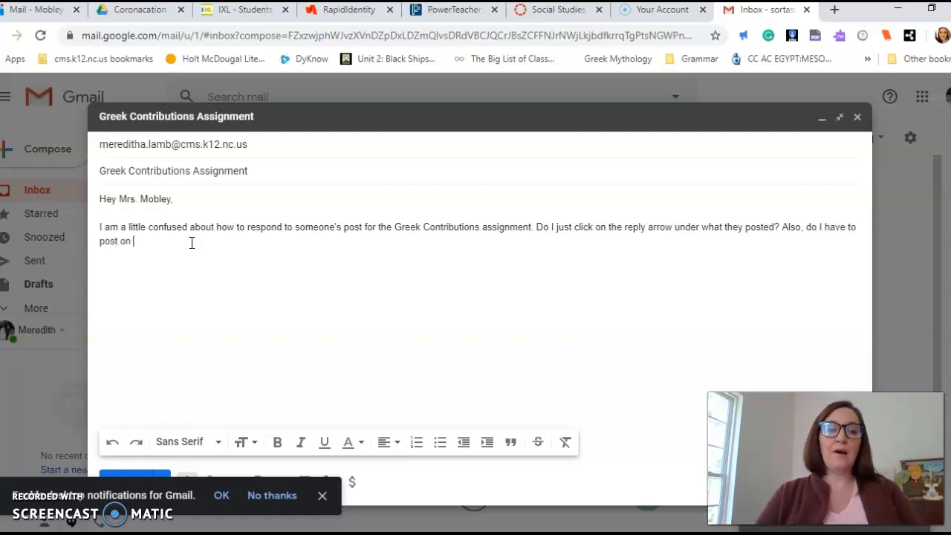
pyautogui.write('someones')
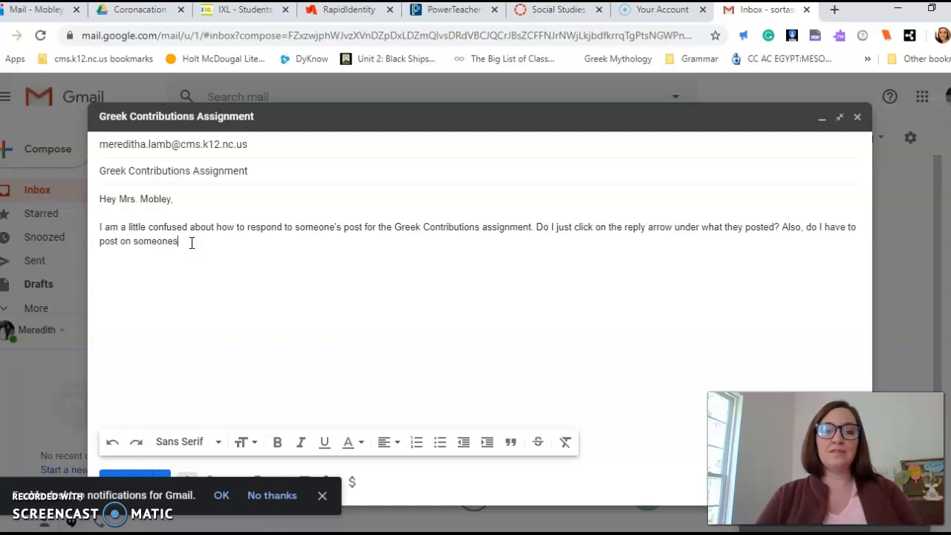
pyautogui.write('social media?')
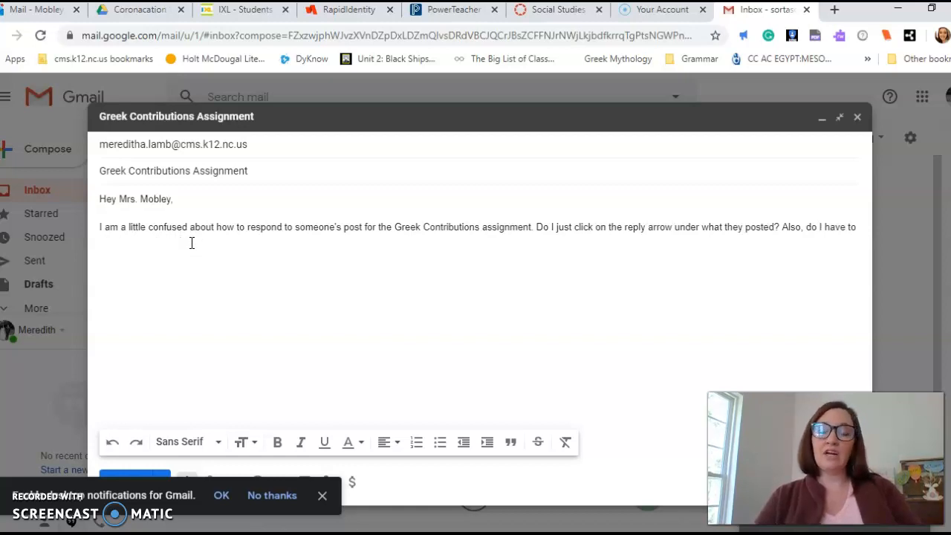
pyautogui.write('reply to someone from my class or can I reply to anyone')
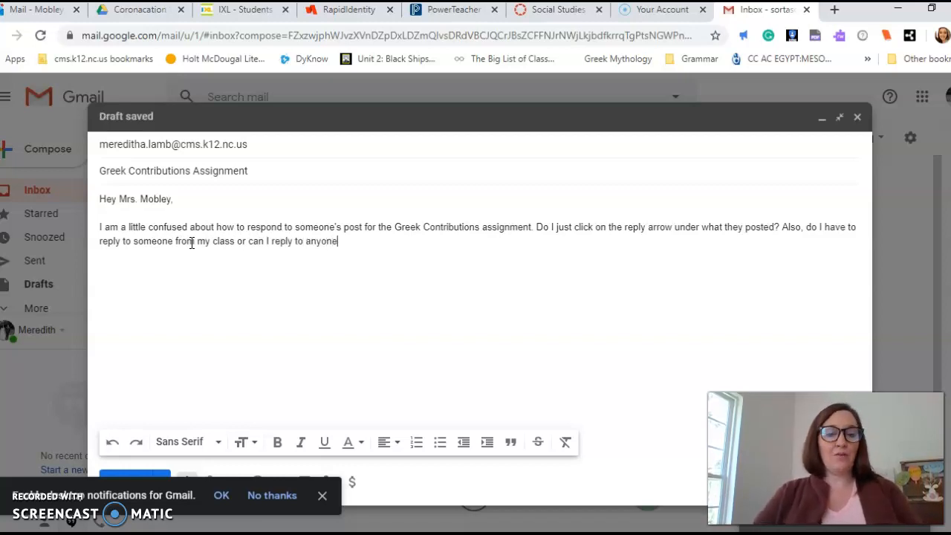
pyautogui.write('?')
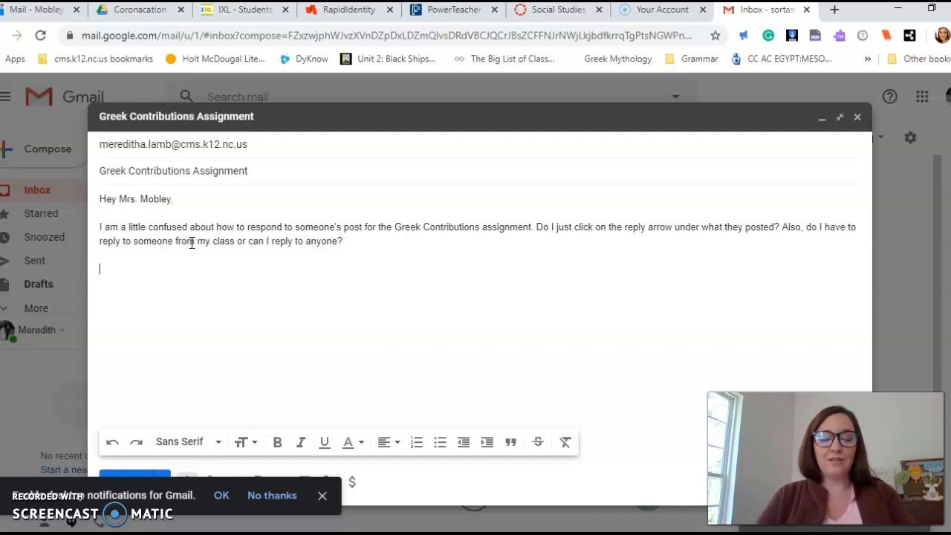
pyautogui.write('Thanks!')
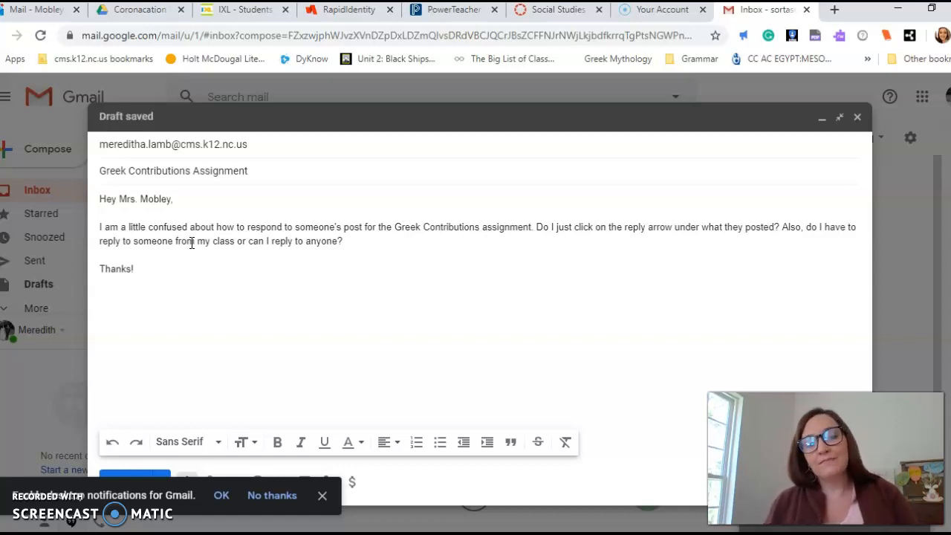
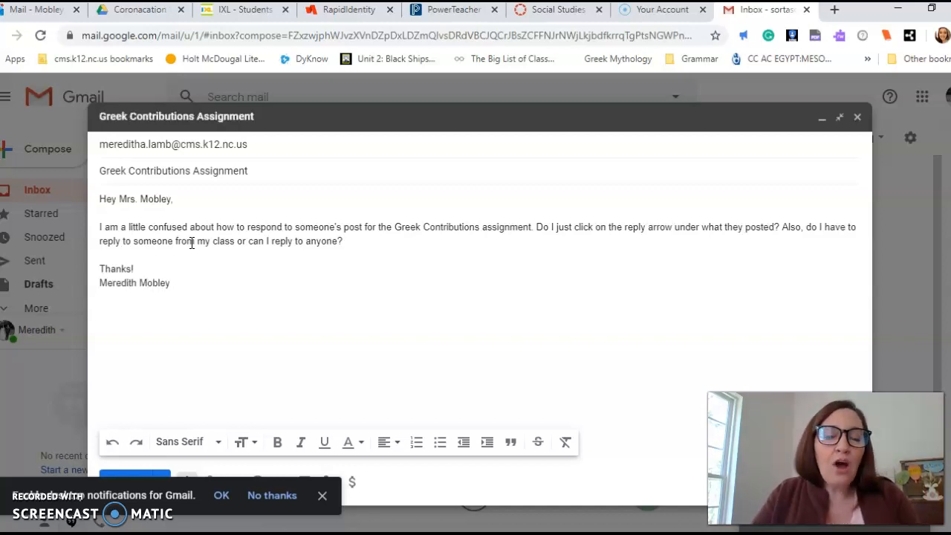
pyautogui.write('3A')
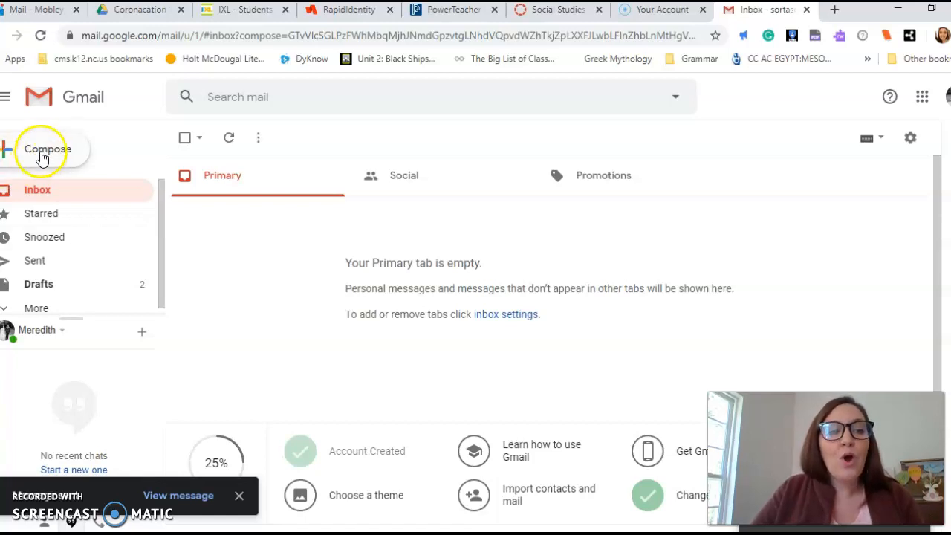
pyautogui.click(47, 148)
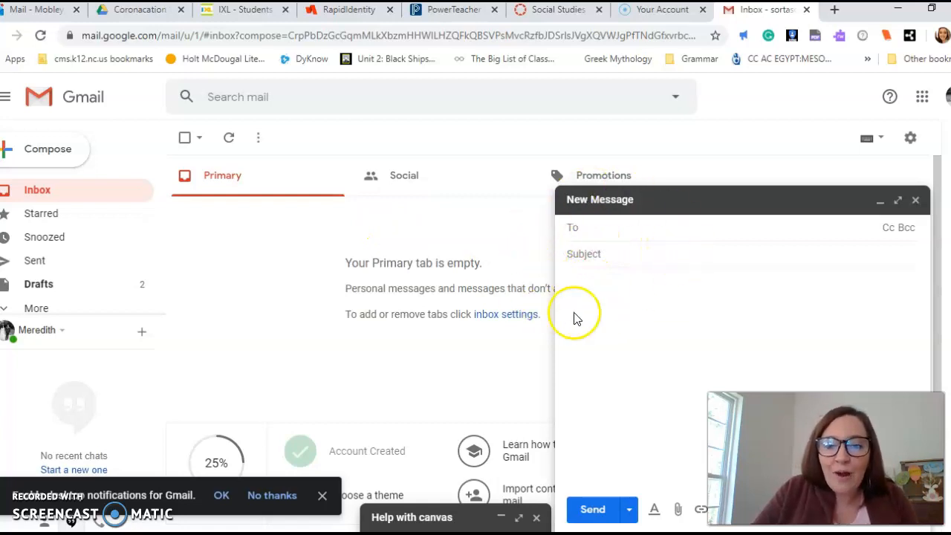
pyautogui.moveTo(546, 237)
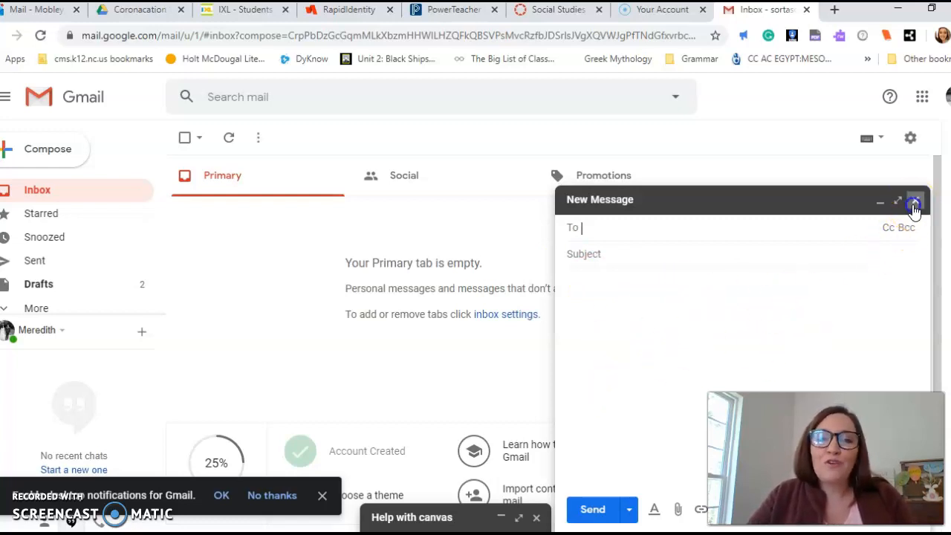
pyautogui.click(913, 202)
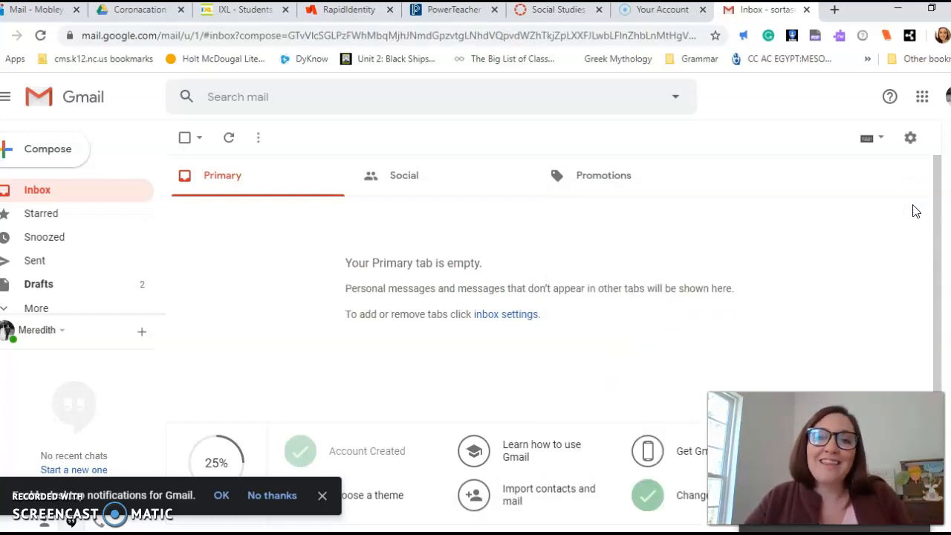